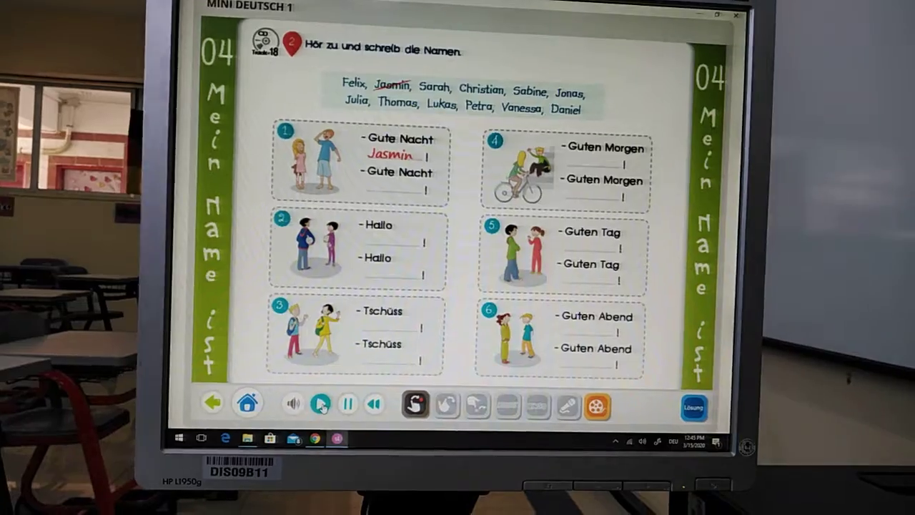
- Reveal the Lösung so all six blanks show their names in red, from Jasmin and Felix to Petra and Daniel
left_click(302, 404)
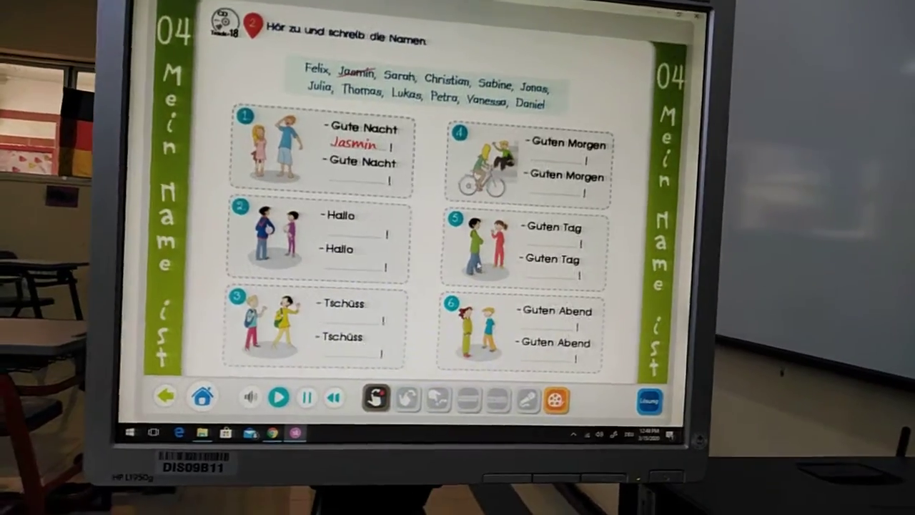
left_click(648, 400)
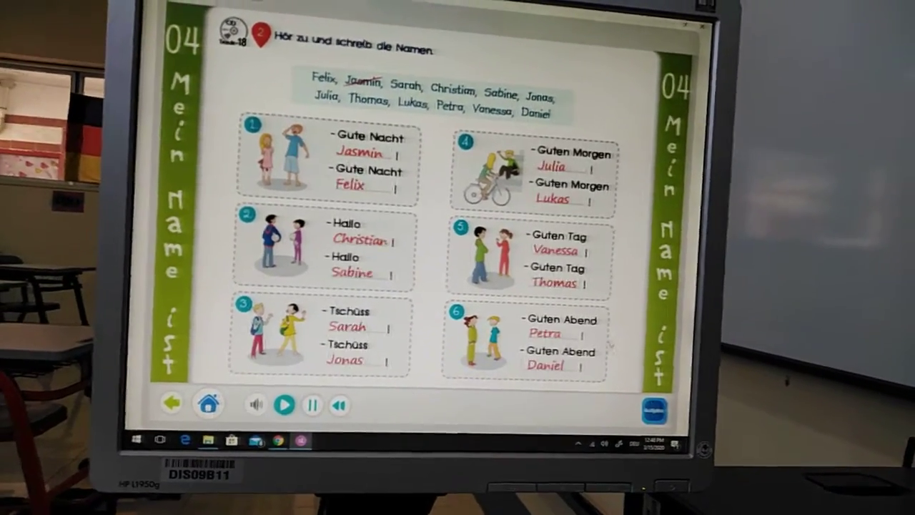